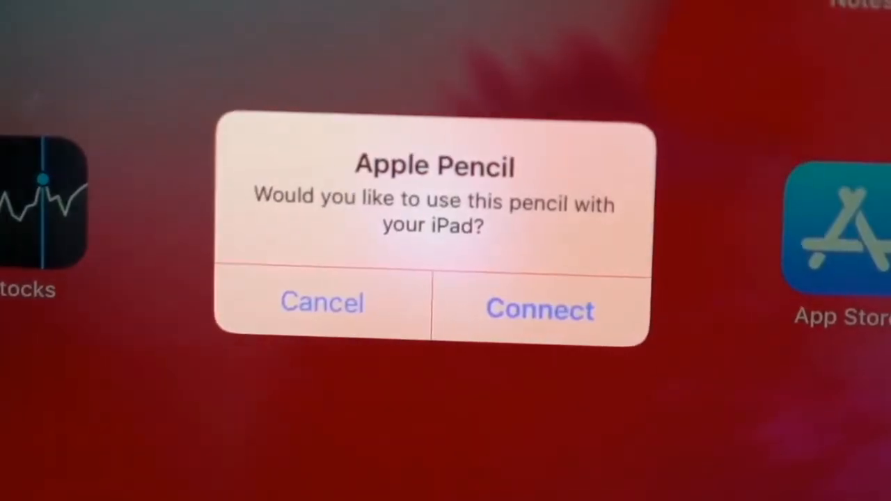
- Pair the Apple Pencil with the iPad and dismiss its welcome introduction
{"action": "left_click", "coordinate": [539, 309]}
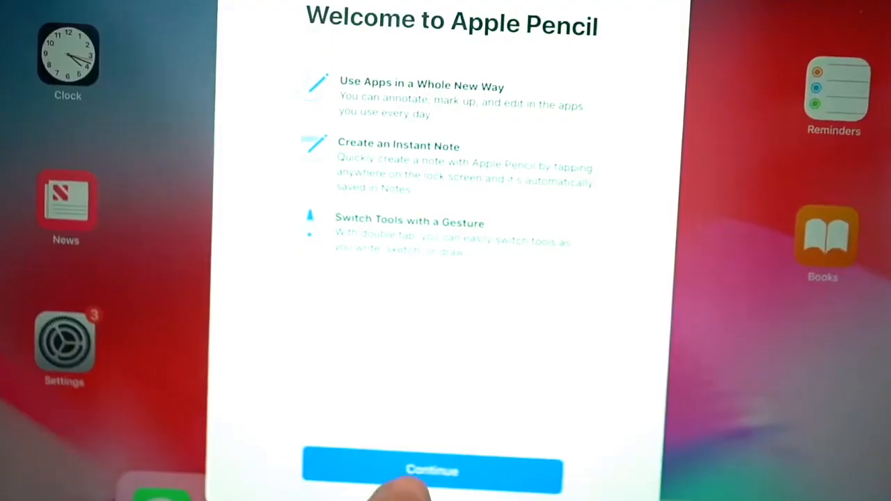
{"action": "left_click", "coordinate": [431, 471]}
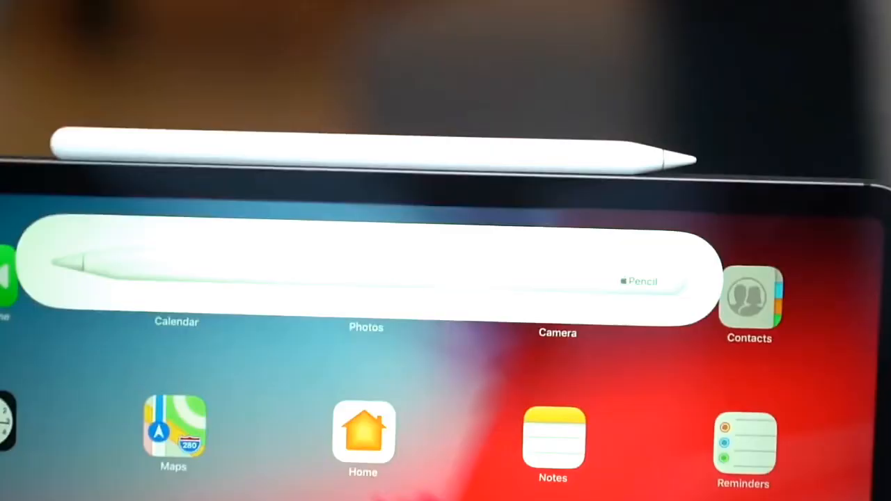